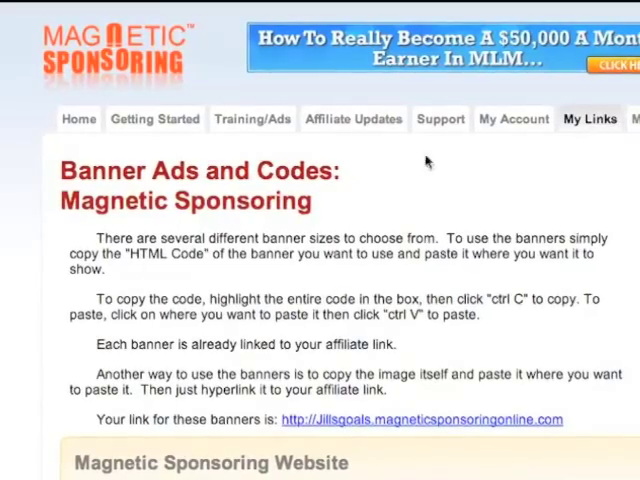
Scroll down through the admin dashboard toward the Appearance menu and Widgets page.
scroll("down", 3)
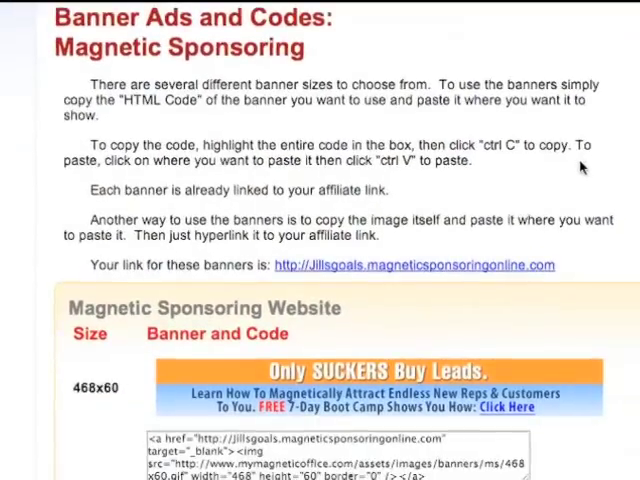
scroll("down", 3)
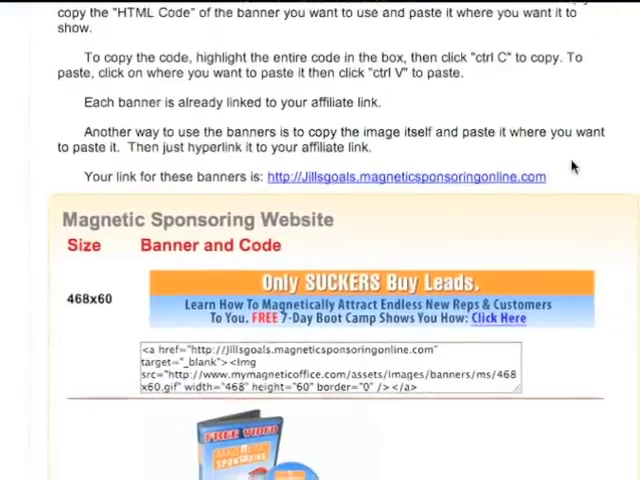
scroll("down", 3)
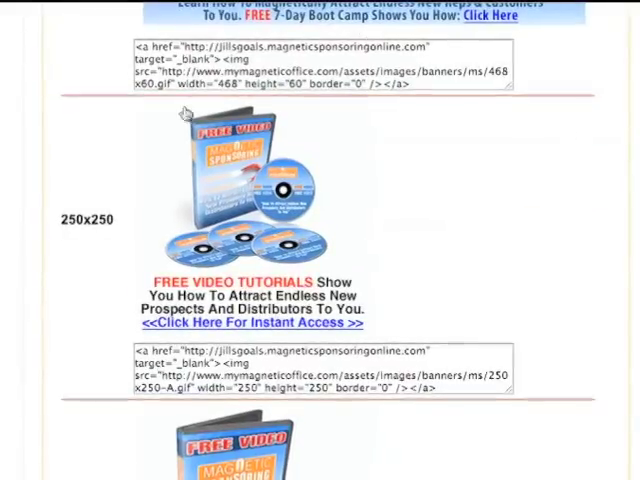
scroll("down", 3)
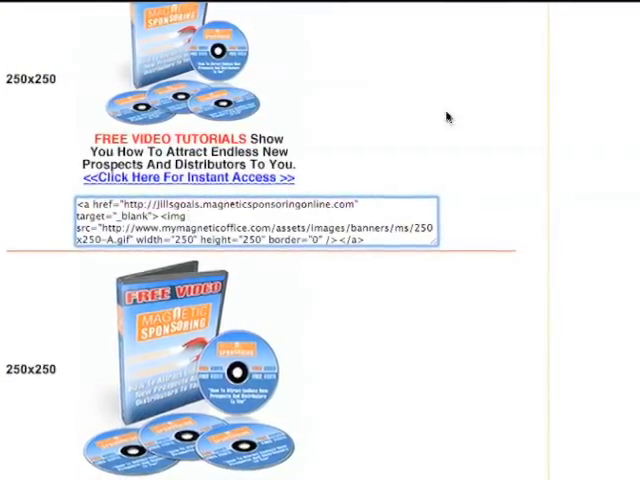
scroll("down", 3)
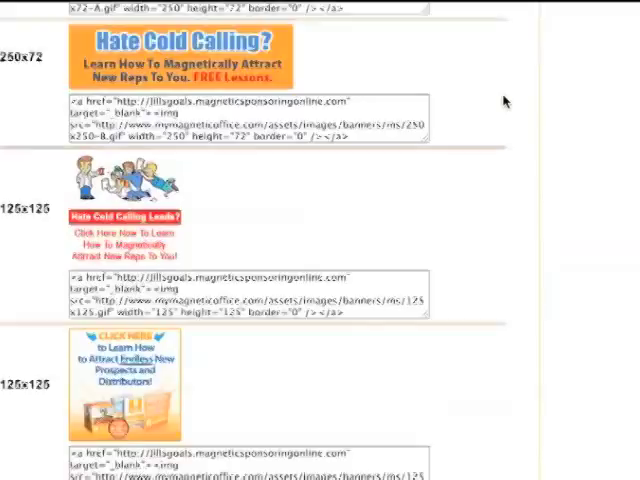
scroll("down", 3)
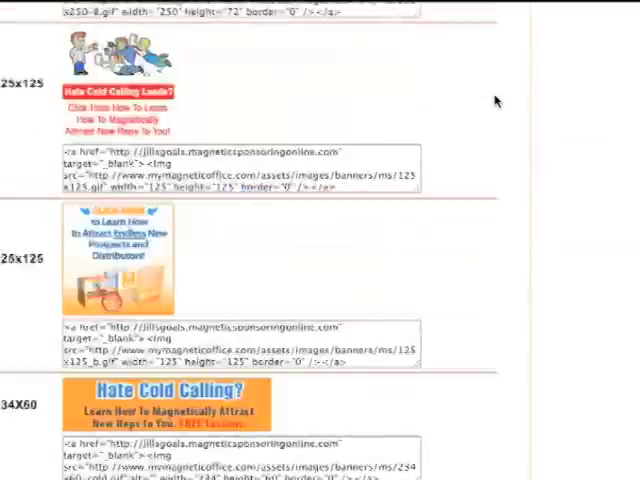
scroll("down", 3)
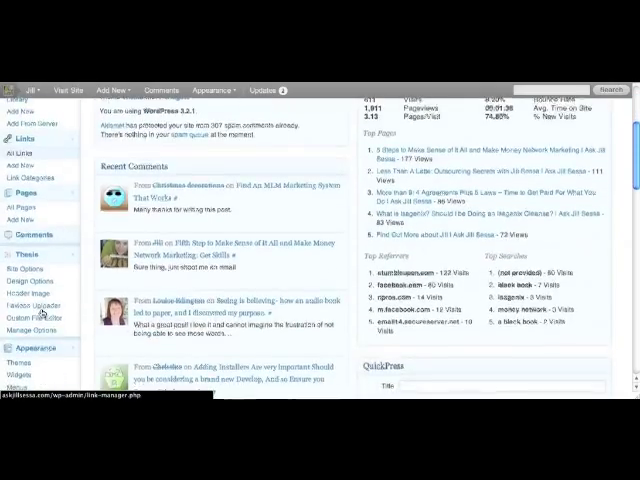
scroll("down", 3)
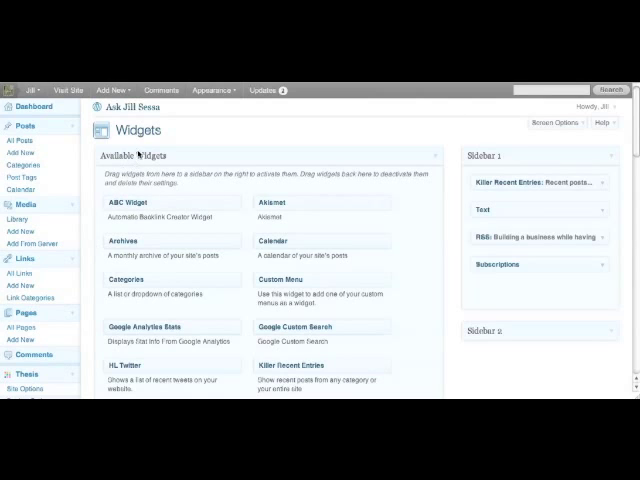
Expand Sidebar 2 on the Widgets page and scroll to view its current widgets.
scroll("down", 3)
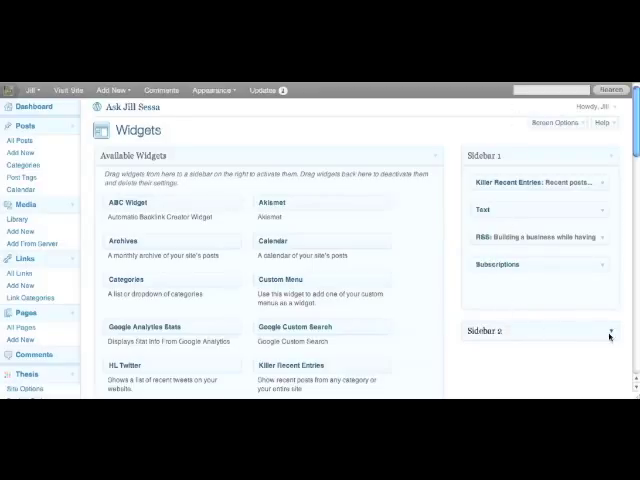
left_click(610, 330)
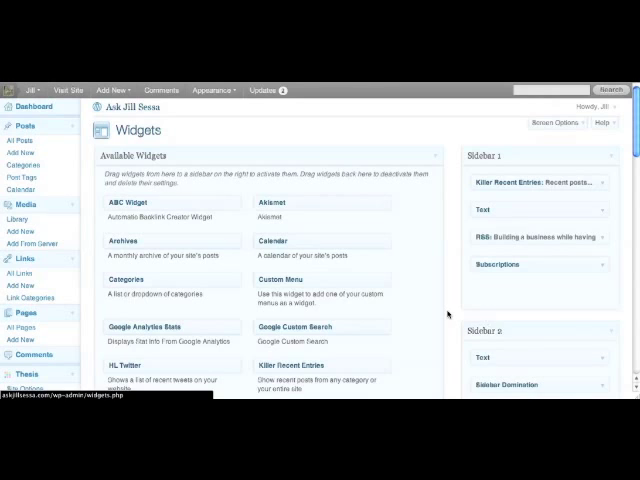
scroll("down", 3)
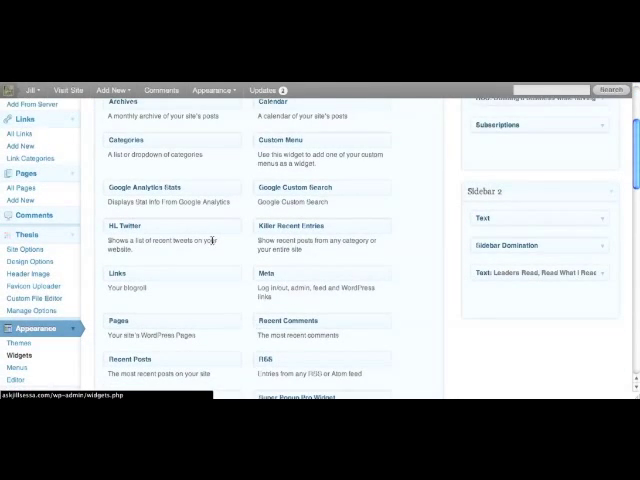
scroll("down", 3)
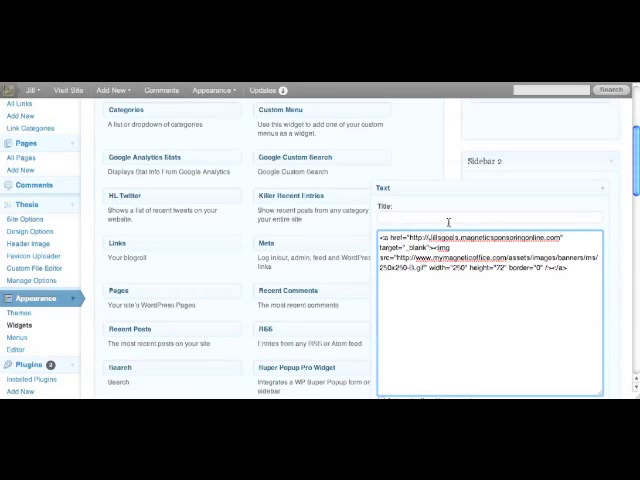
Scroll down the Text widget holding the pasted affiliate banner HTML code.
scroll("down", 3)
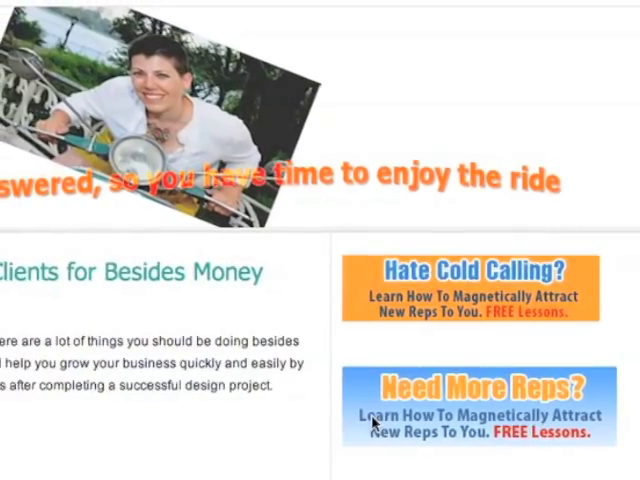
Scroll the live blog to check the orange Hate Cold Calling banner above Need More Reps.
scroll("down", 3)
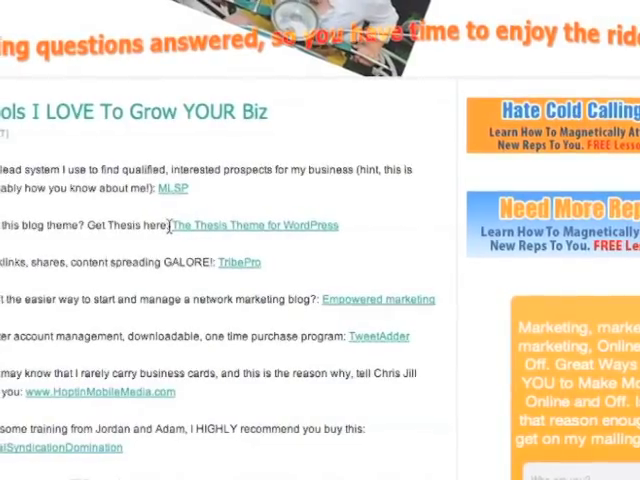
scroll("down", 3)
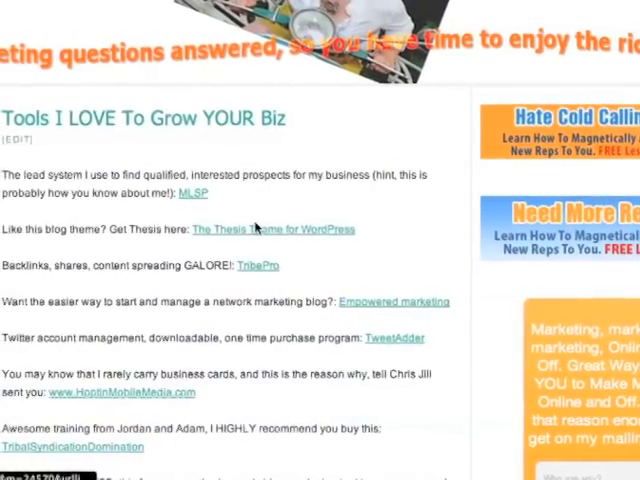